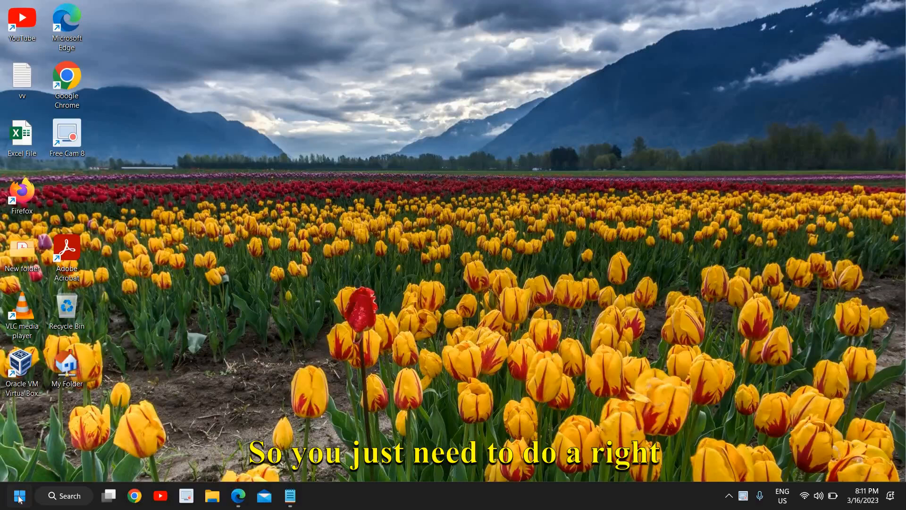
# Step: Launch Settings from the Start button's Quick Link menu, landing on the System page
pyautogui.rightClick(18, 496)
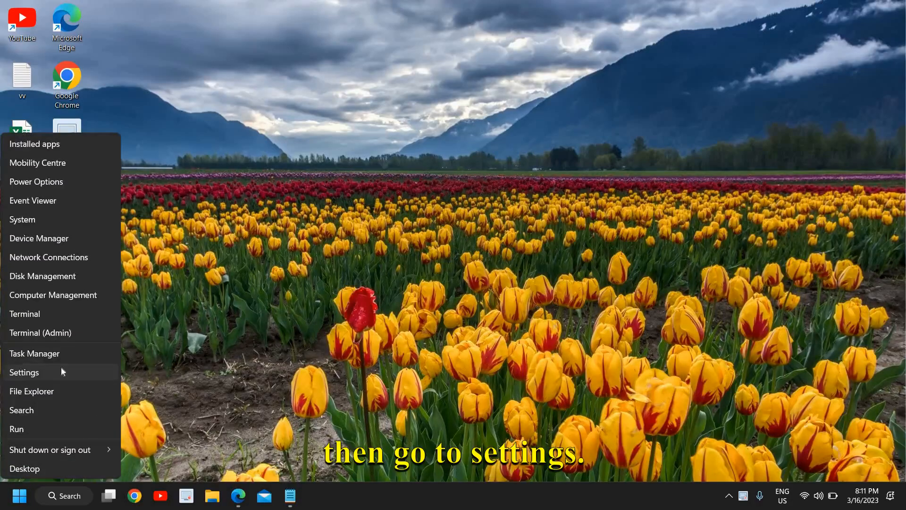
pyautogui.click(24, 372)
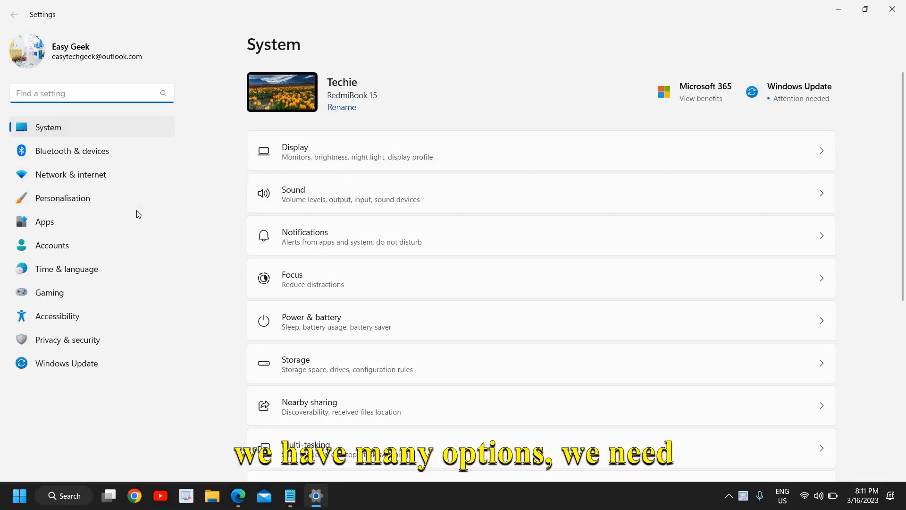
pyautogui.moveTo(73, 367)
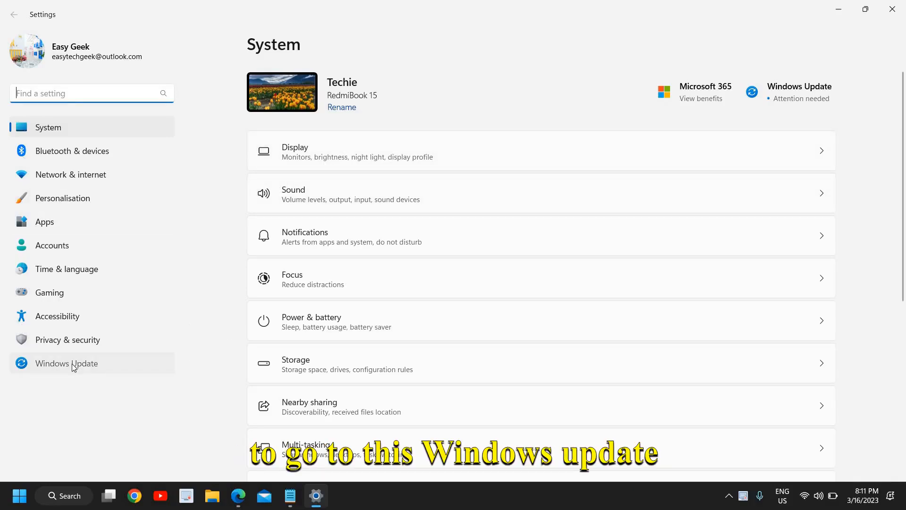
# Step: Switch to the Windows Update section from the left navigation pane
pyautogui.click(66, 362)
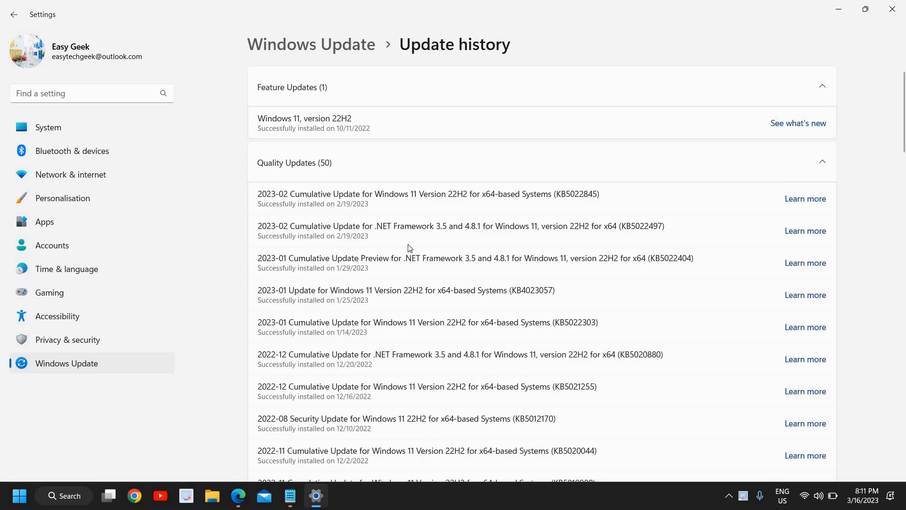
pyautogui.moveTo(322, 174)
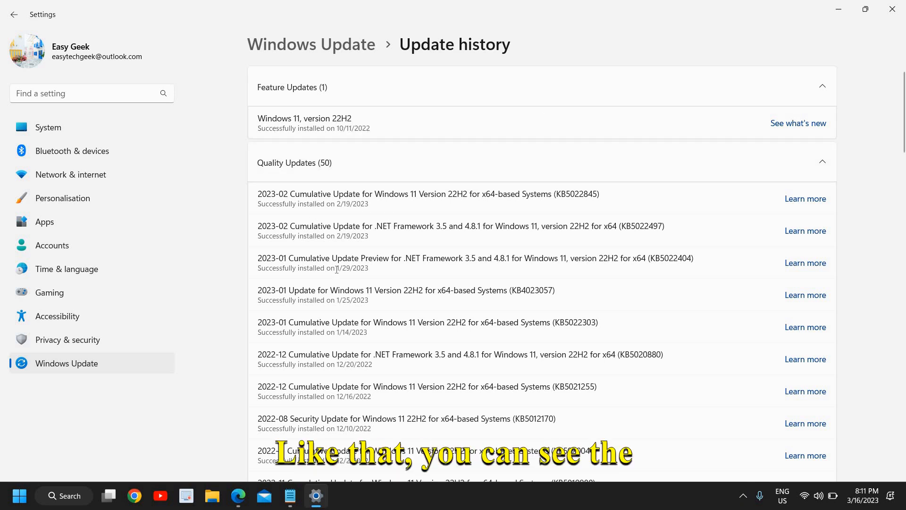
pyautogui.moveTo(400, 166)
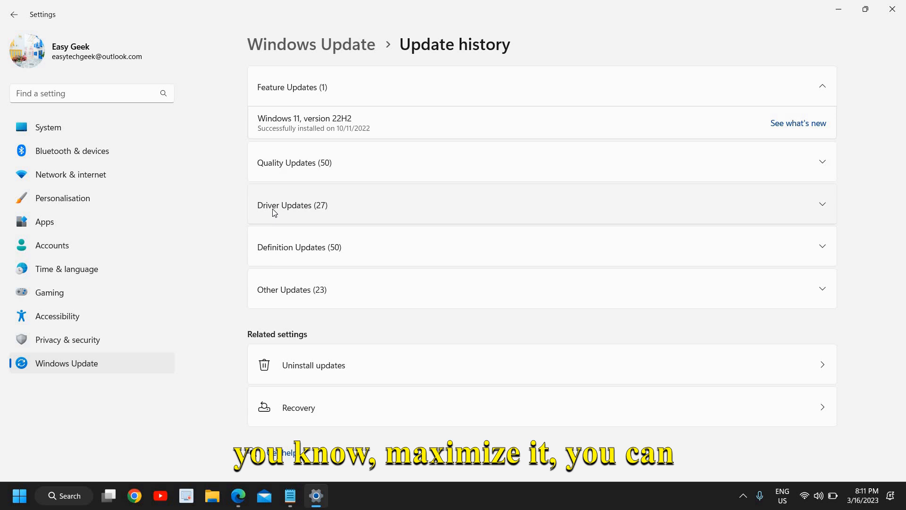
pyautogui.moveTo(342, 253)
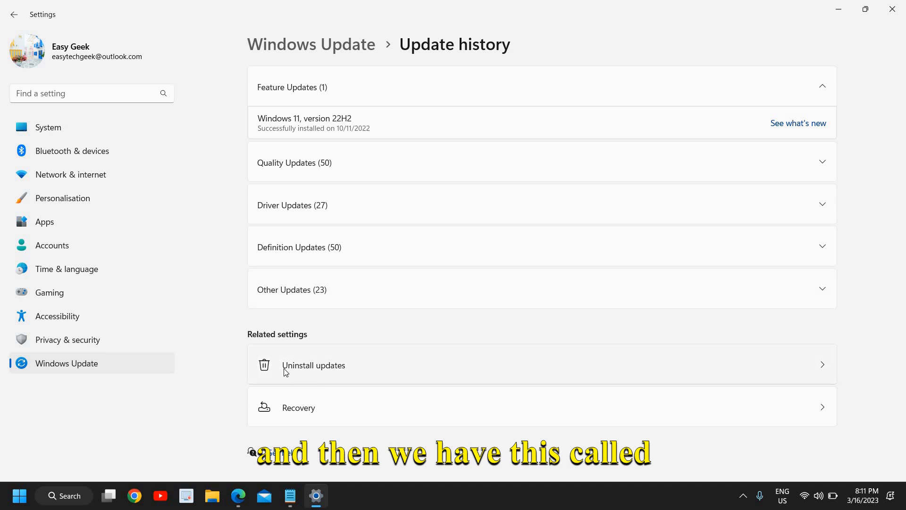
# Step: Show the Uninstall updates page listing three removable Microsoft Windows updates
pyautogui.click(313, 364)
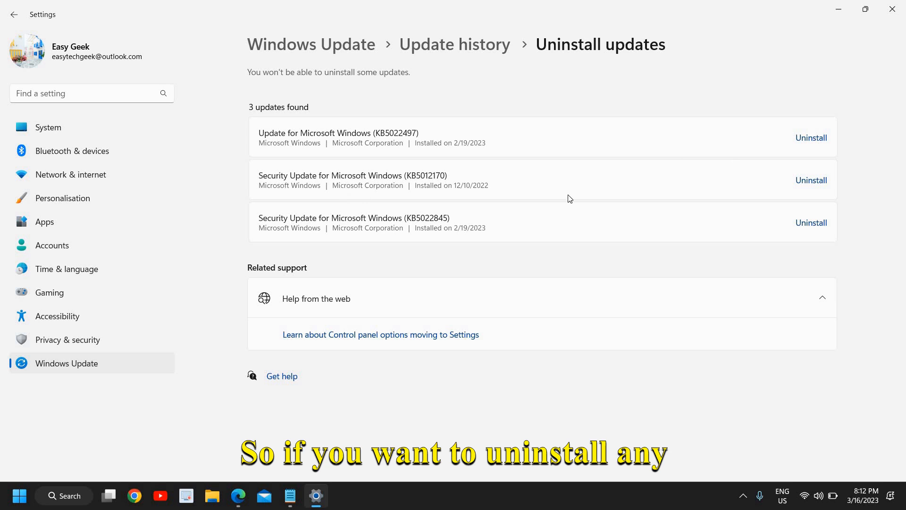
pyautogui.moveTo(402, 166)
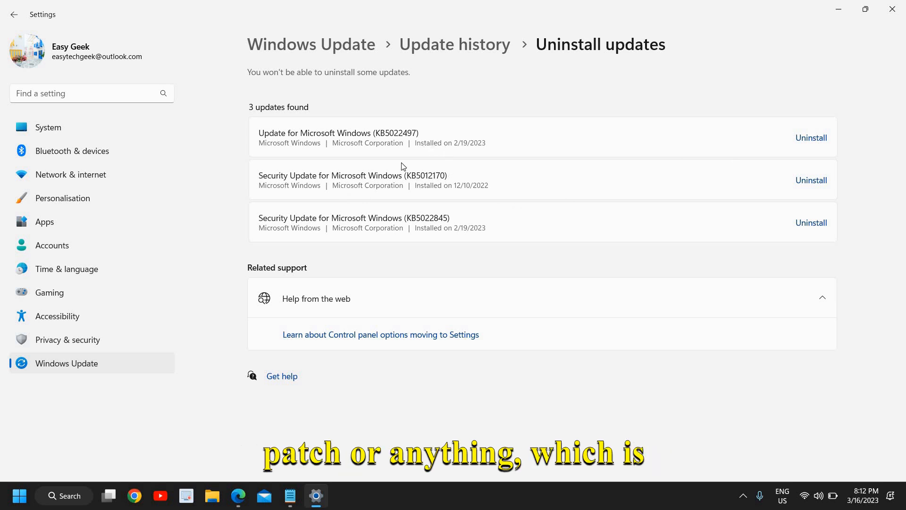
pyautogui.moveTo(376, 258)
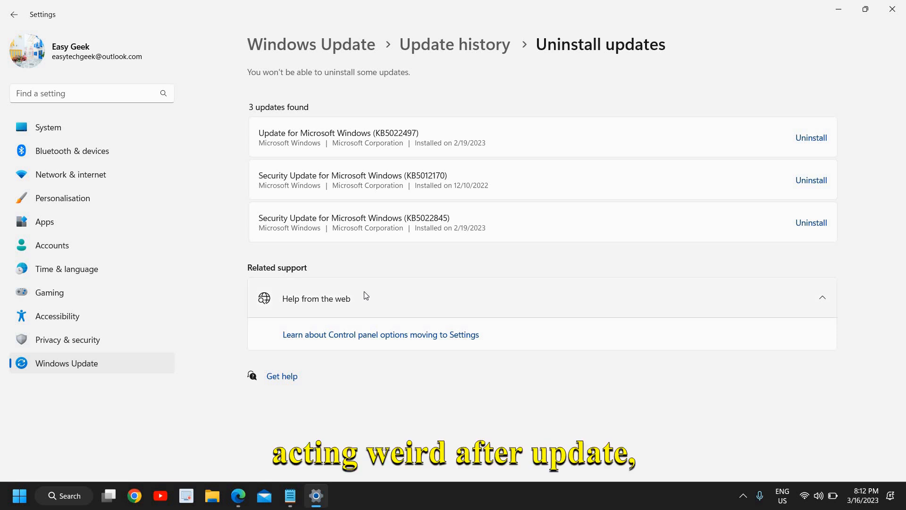
pyautogui.moveTo(176, 224)
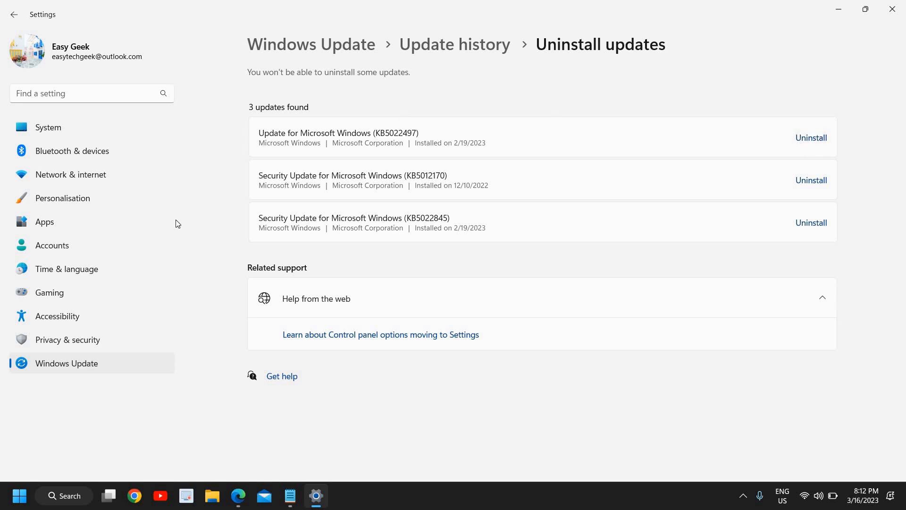
pyautogui.moveTo(234, 209)
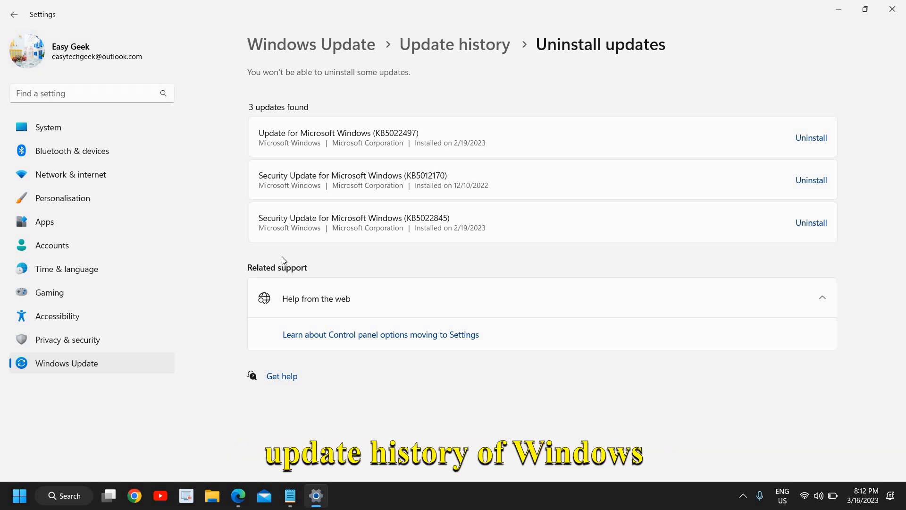
pyautogui.moveTo(280, 260)
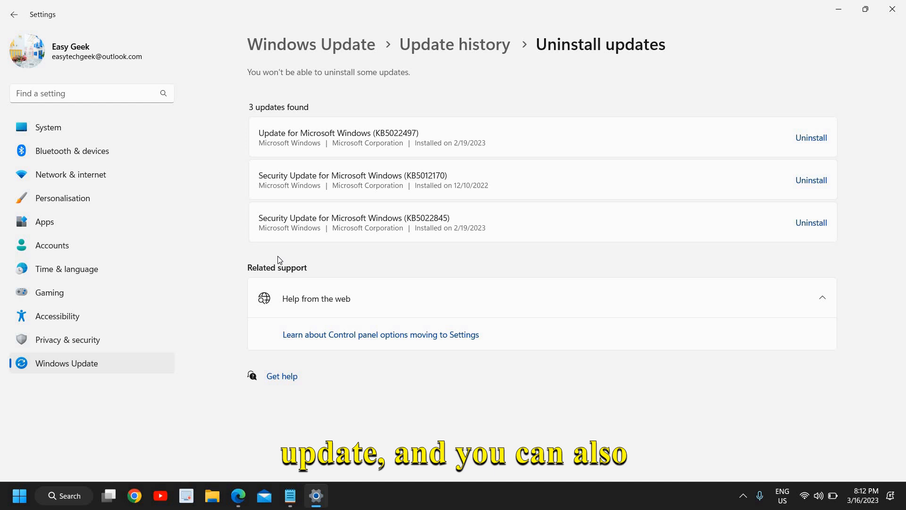